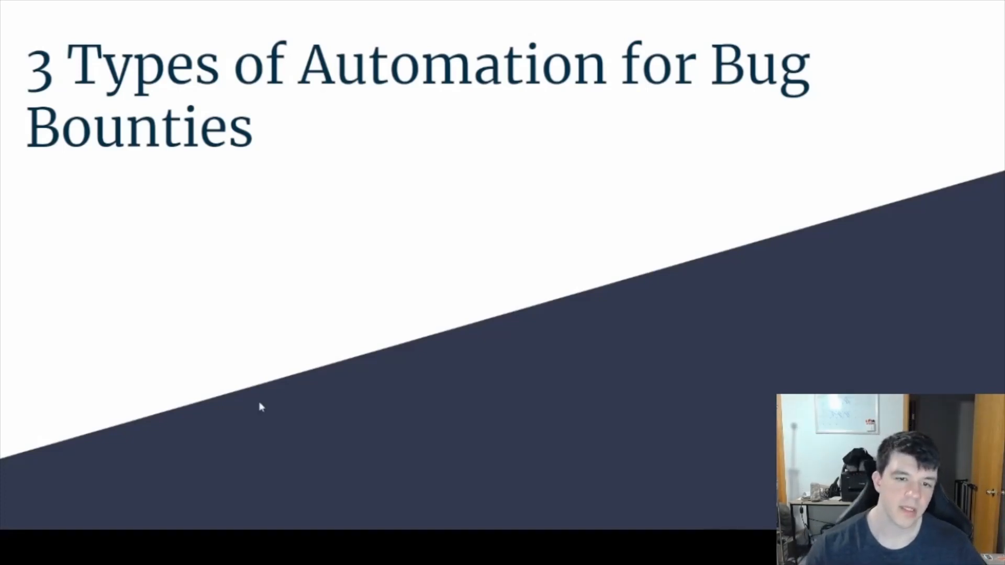
Advance from the title slide to "1. Bash scripts everywhere" and its points
key("Right")
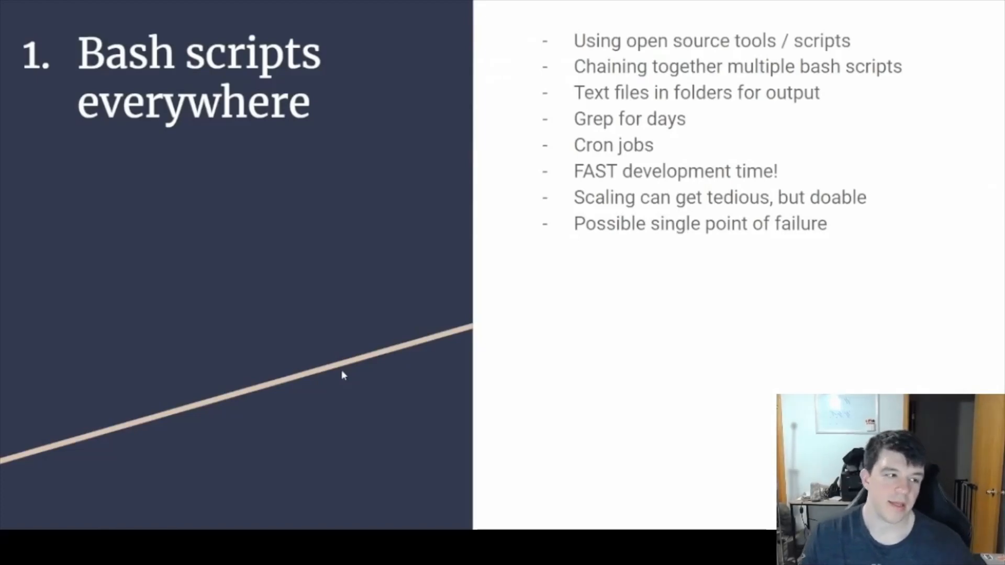